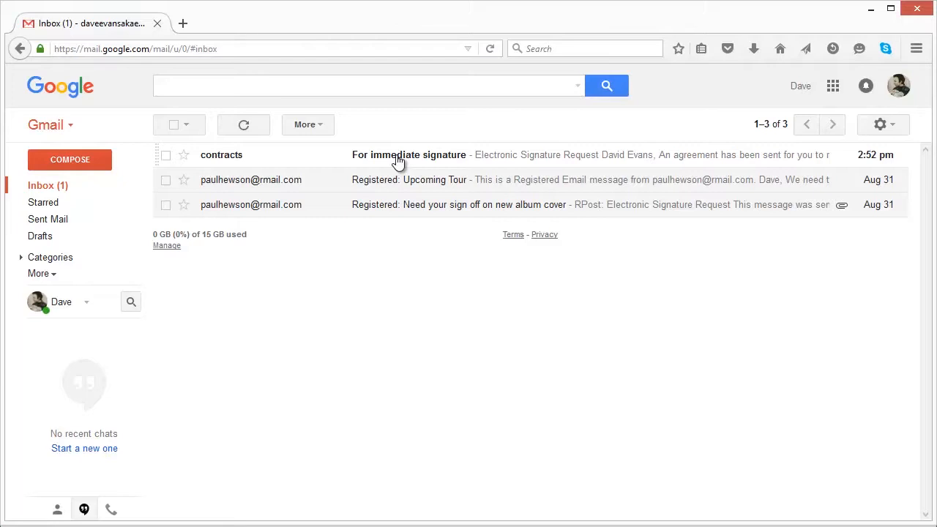
pyautogui.moveTo(806, 337)
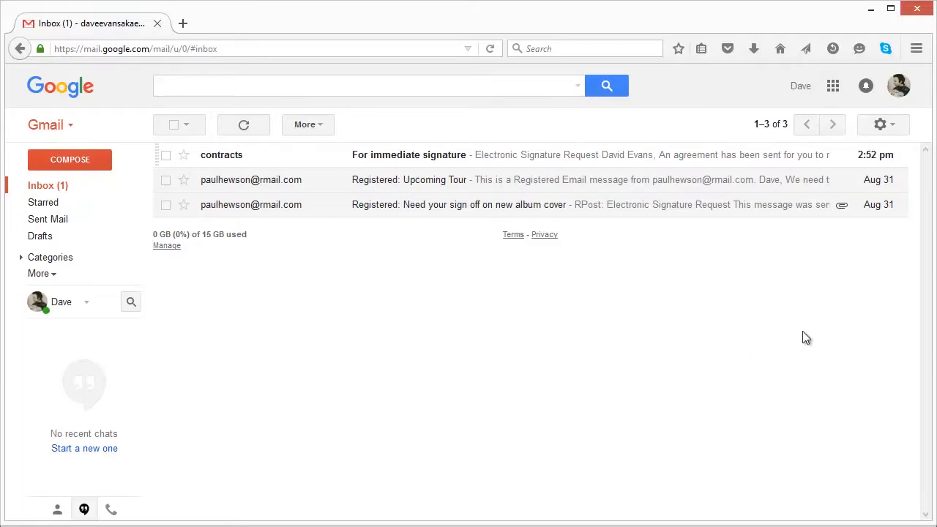
# - Open the 'For immediate signature' email from contracts in the inbox
pyautogui.click(409, 154)
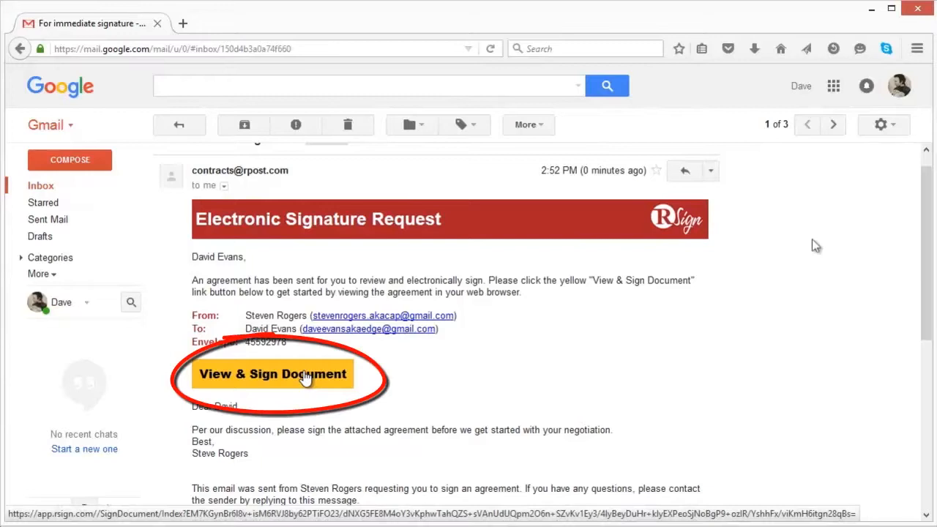
# - Launch the agreement in RSign with the 'View & Sign Document' button
pyautogui.click(272, 374)
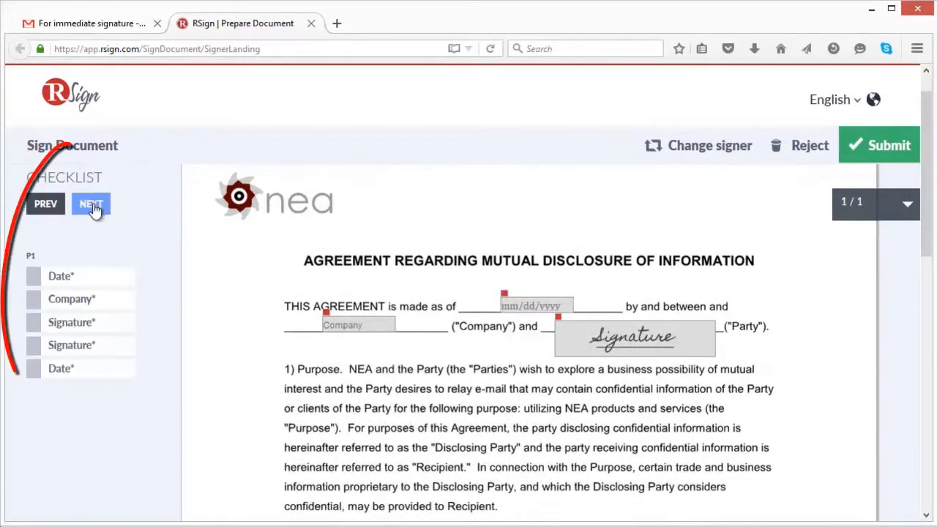
# - Fill the date as 11/04/2015 and the company as 'Acme Inc.'
pyautogui.click(535, 306)
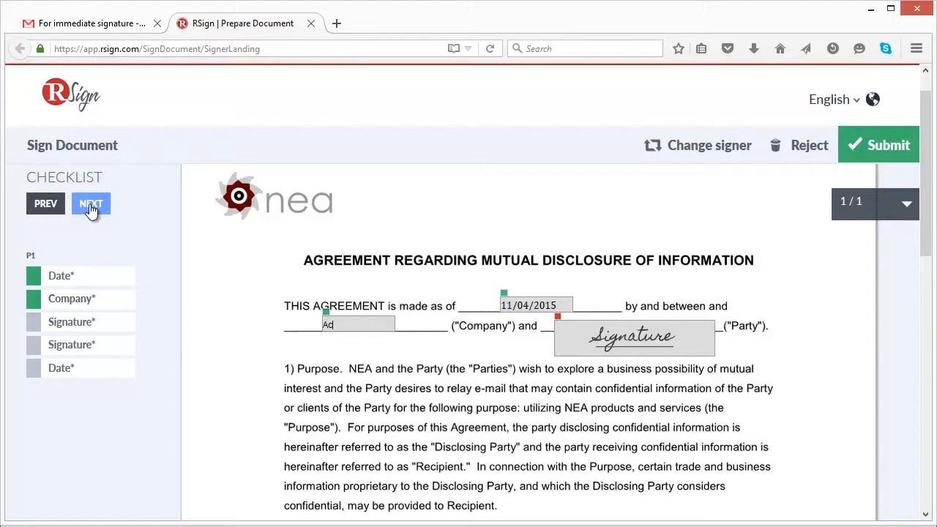
pyautogui.write('Acme Inc.')
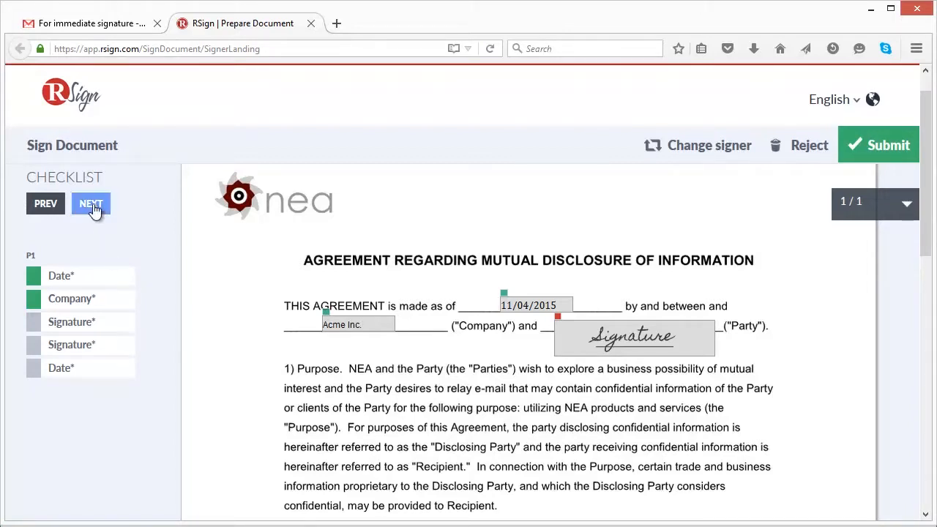
pyautogui.click(632, 337)
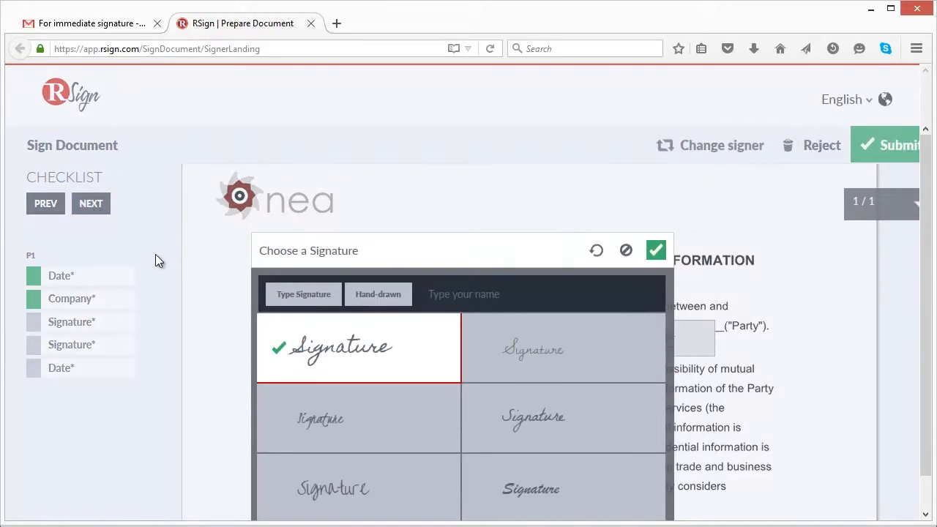
pyautogui.write('D')
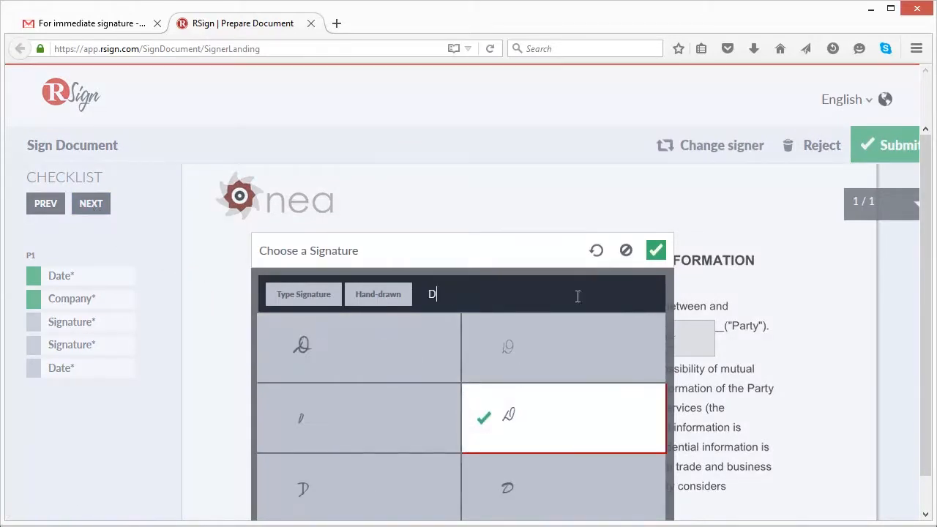
pyautogui.write('avid Evans')
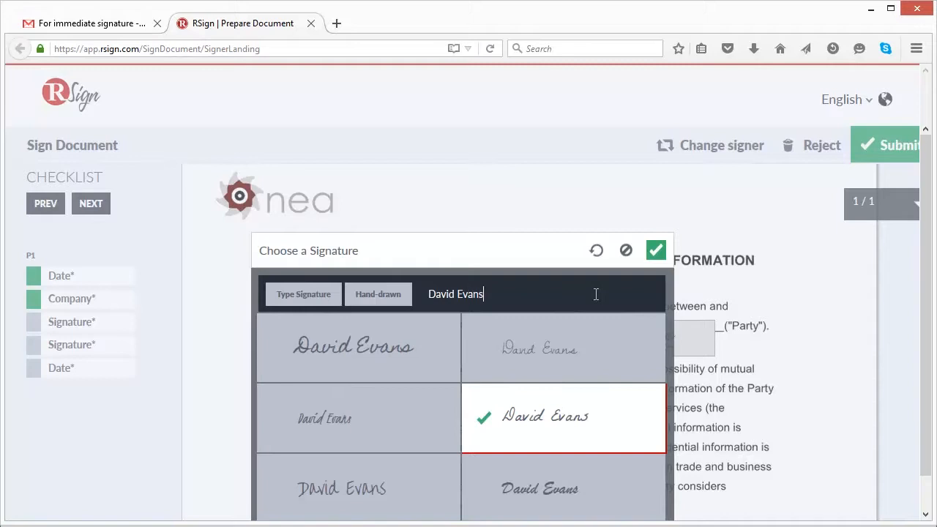
pyautogui.click(654, 249)
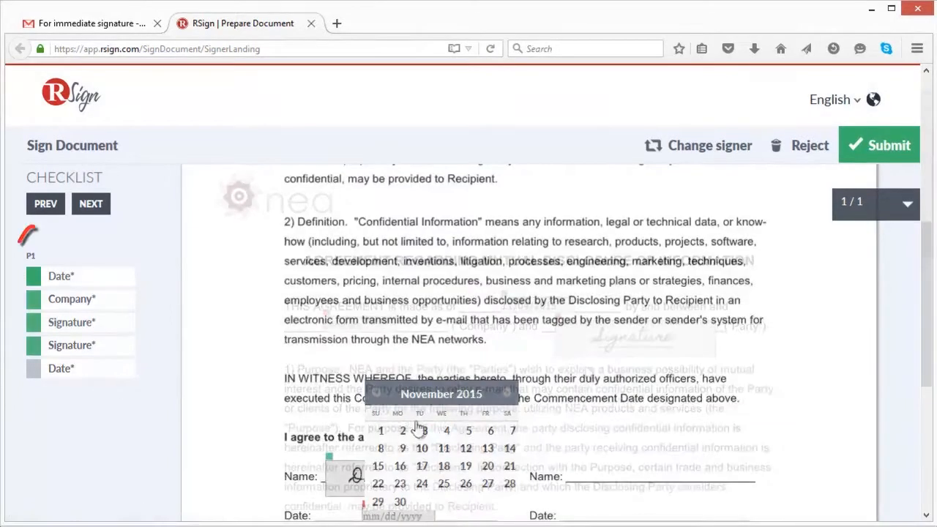
# - Set the last date to November 4, 2015 and submit the signed agreement
pyautogui.click(446, 431)
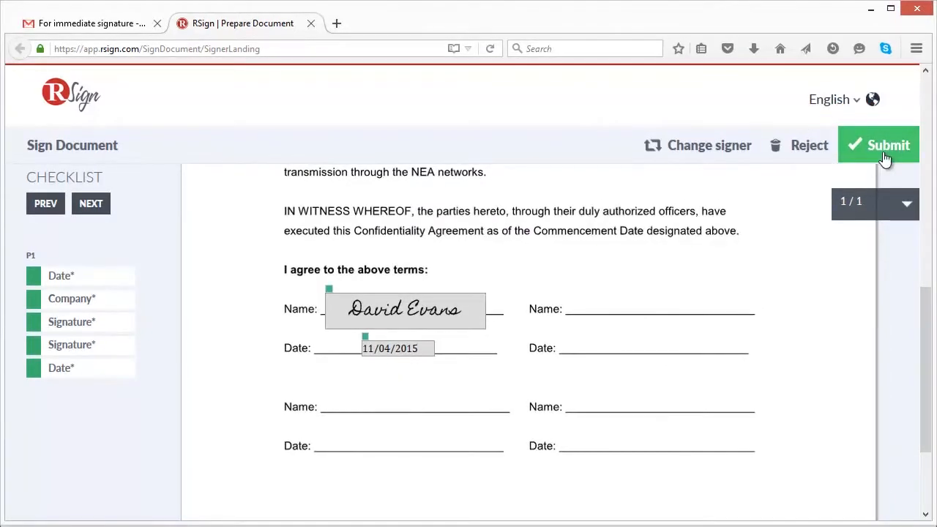
pyautogui.click(877, 145)
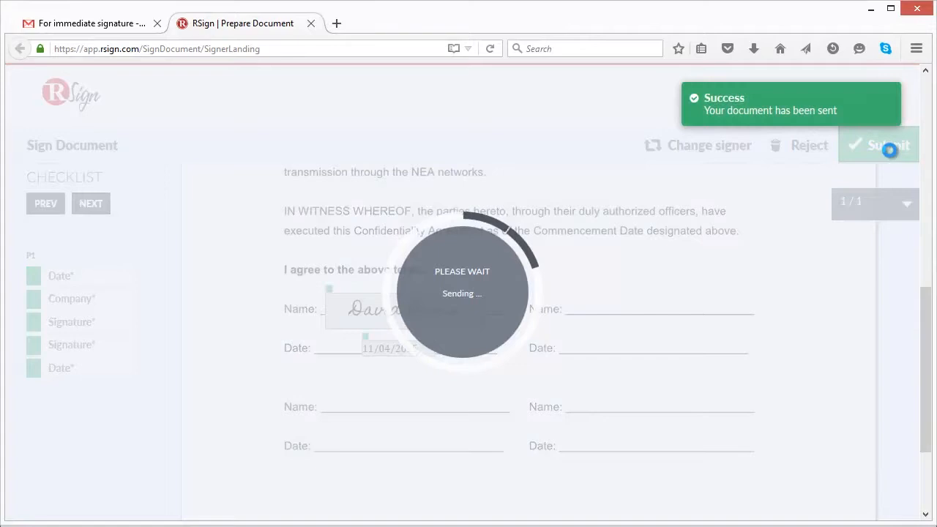
# - Switch to Gmail and open the 'Document Signed' notification email
pyautogui.click(221, 24)
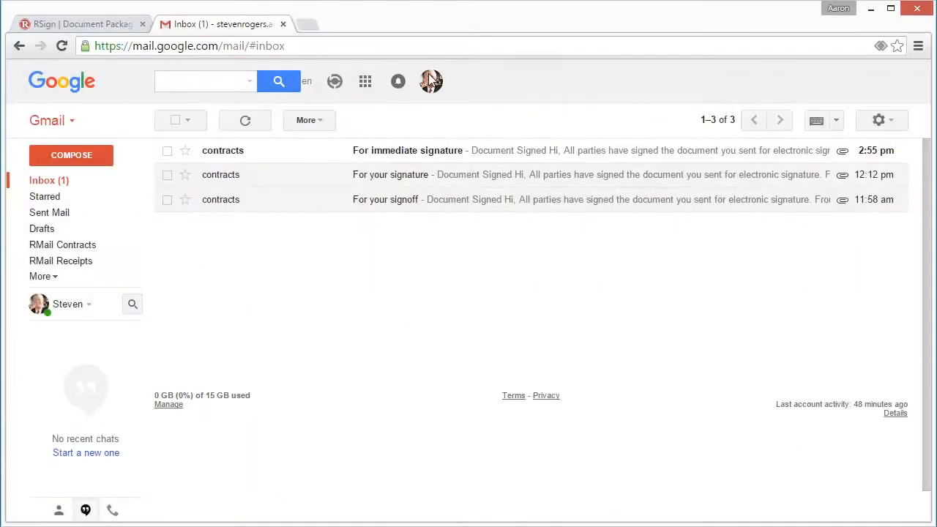
pyautogui.moveTo(402, 157)
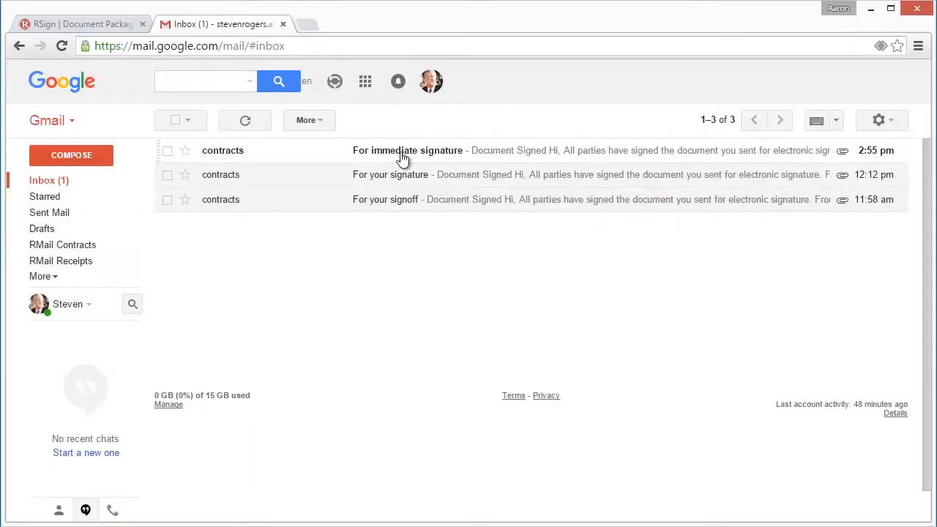
pyautogui.click(407, 150)
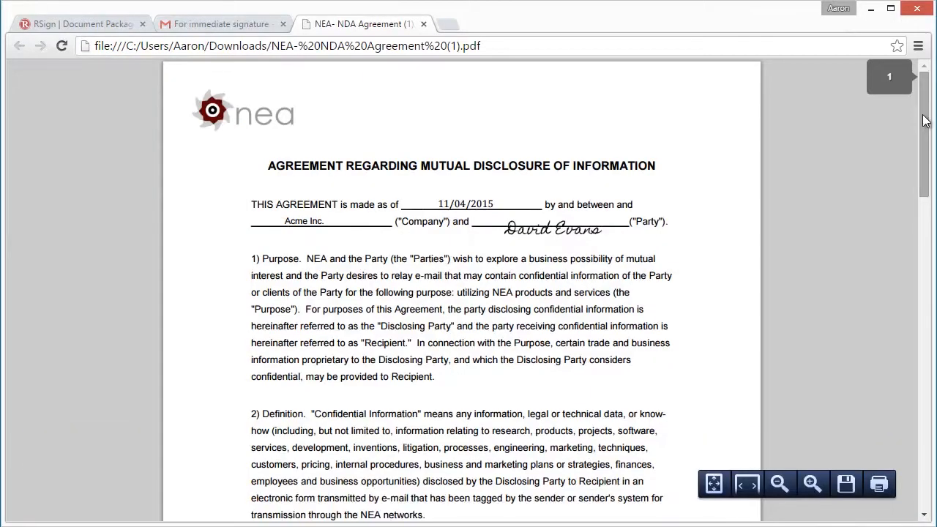
# - Scroll the signed PDF down to the certificate page with envelope data and signing events
pyautogui.scroll(-3)
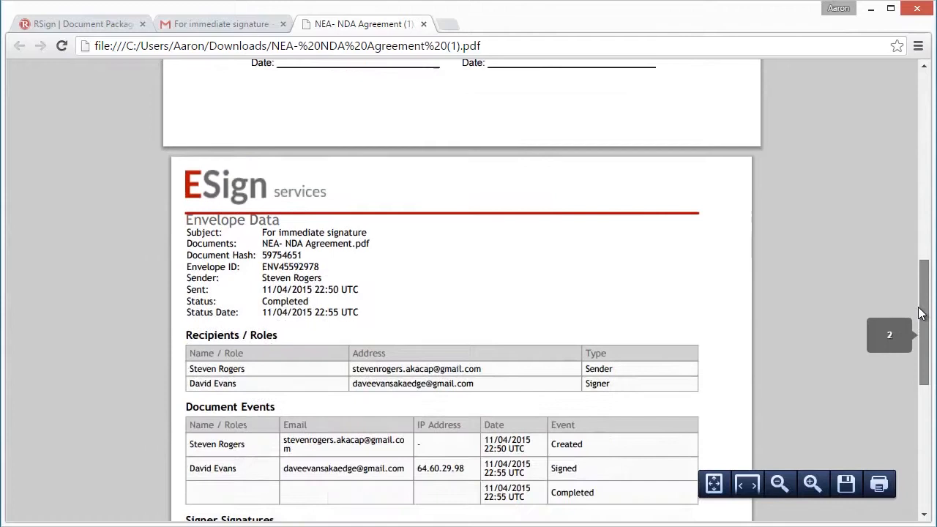
pyautogui.scroll(-3)
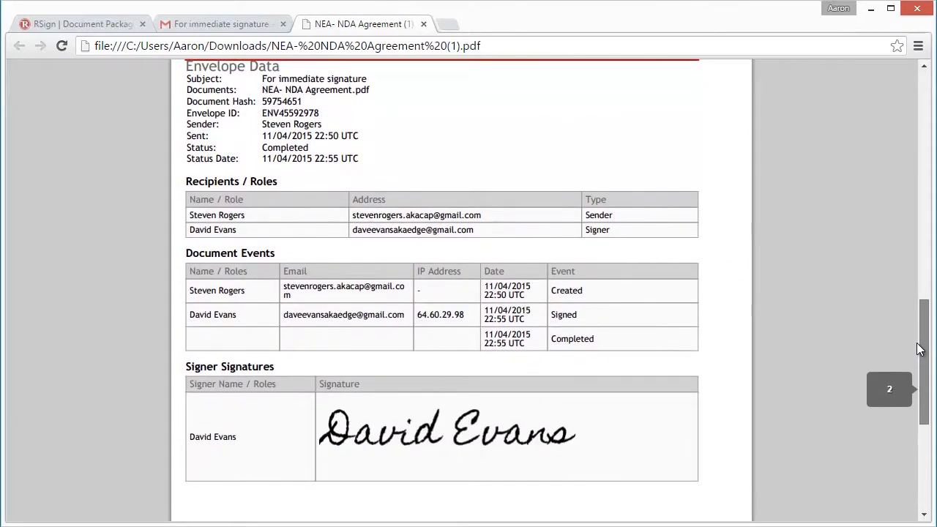